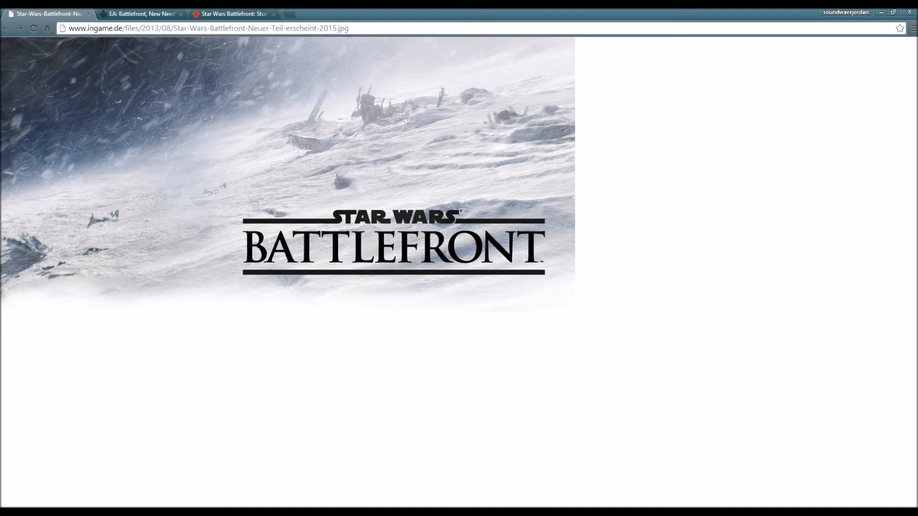
Switch to the Game Informer tab on Battlefront and Need For Speed for 2015
click(140, 13)
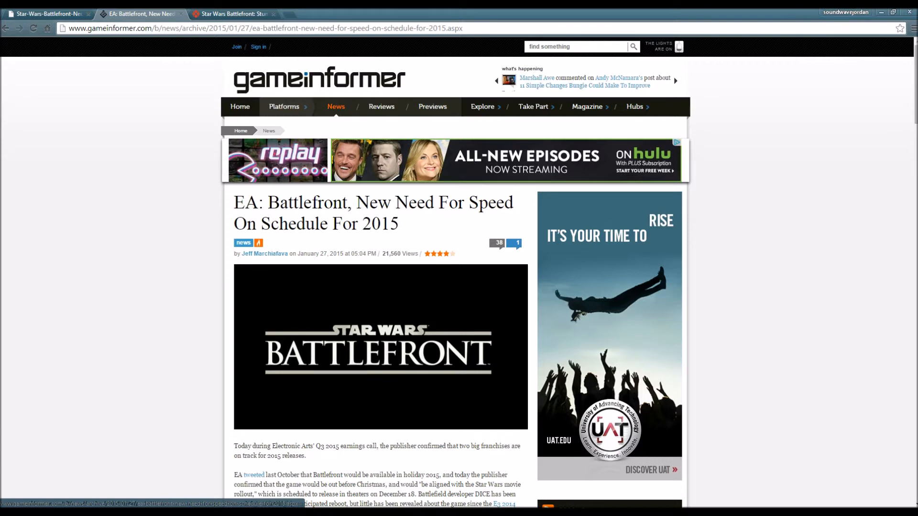
Read the Game Informer schedule article, then switch to IGN's Endor concept art article
scroll(down, 3)
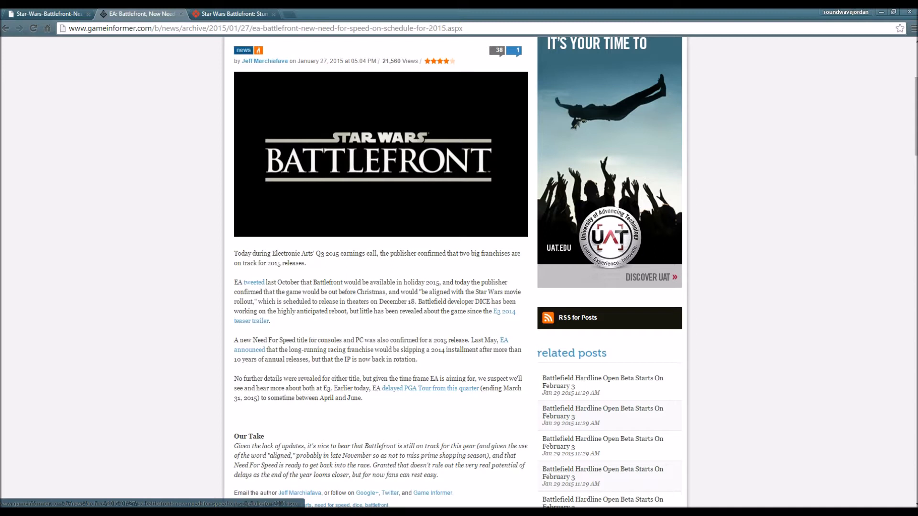
click(231, 14)
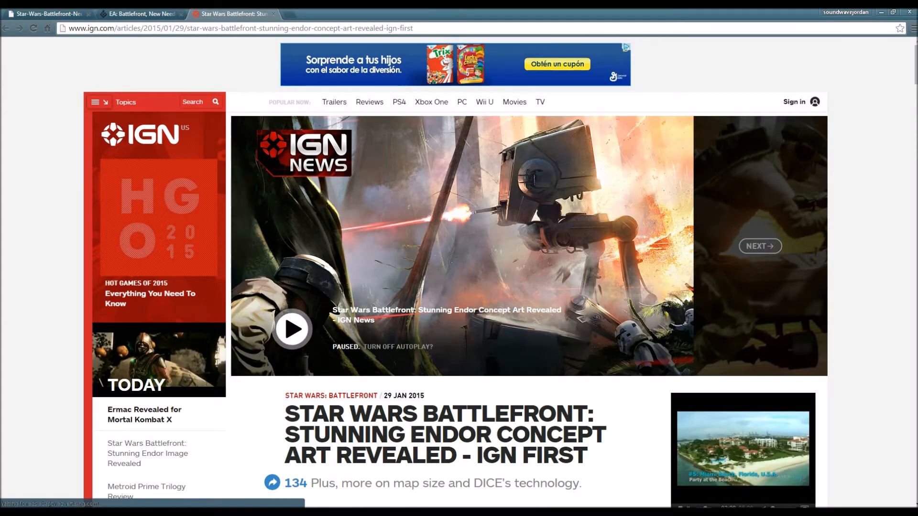
Read down IGN's Endor article to the concept art image and its hi-res download link
scroll(down, 3)
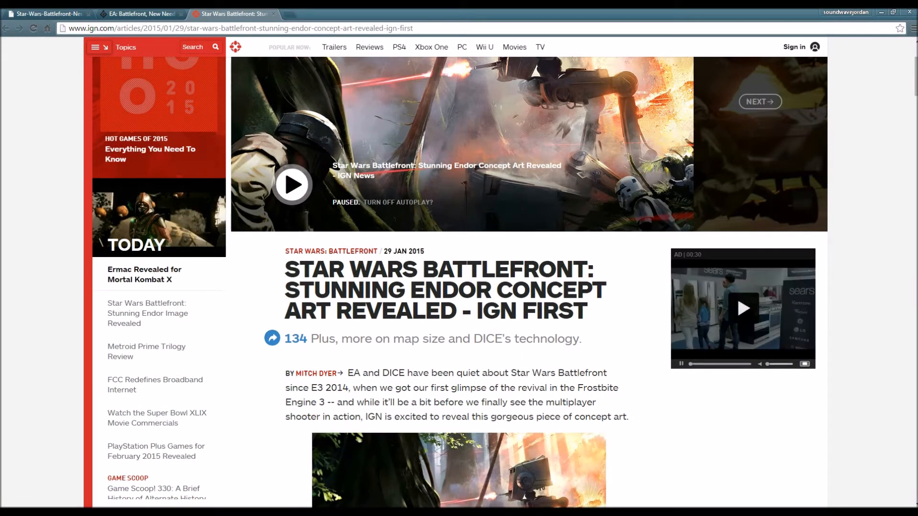
scroll(down, 3)
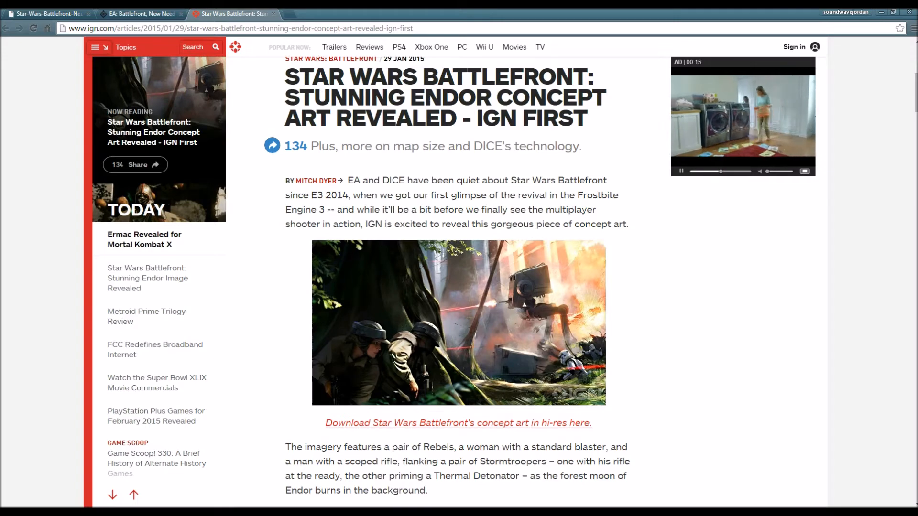
scroll(down, 3)
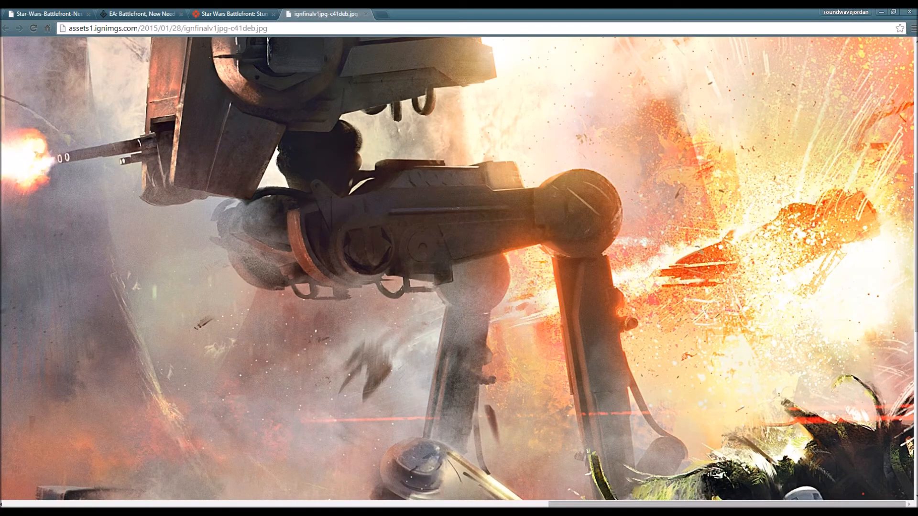
Look over the hi-res Endor concept art, then return to the IGN article tab
scroll(down, 3)
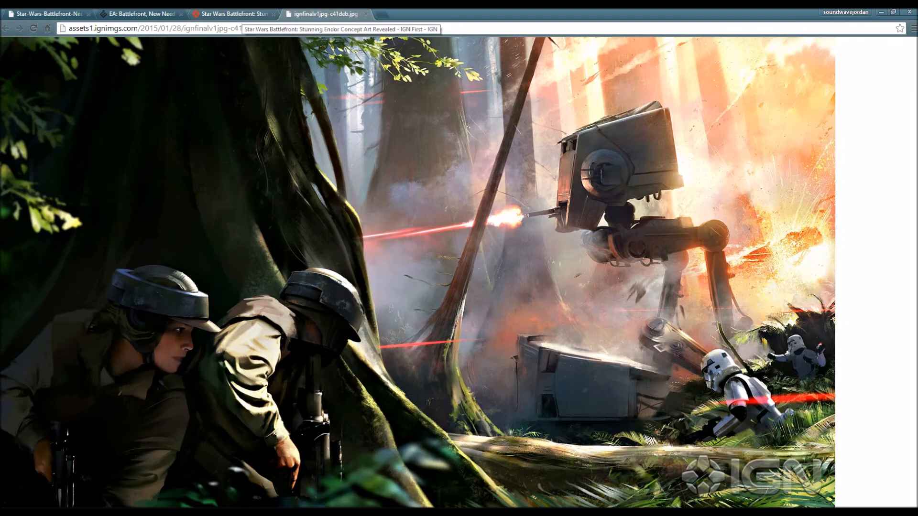
click(233, 14)
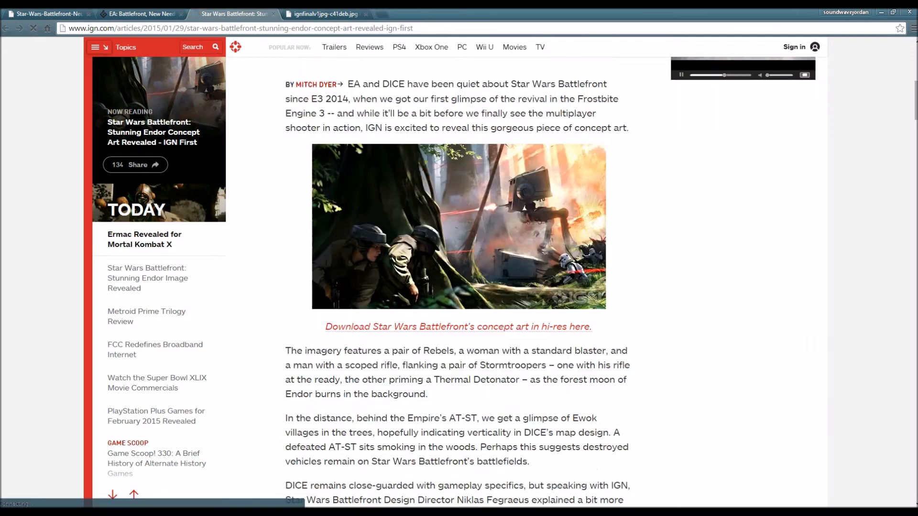
Read past the Ewok villages paragraph, then go back to the ignfinalv1jpg image tab
scroll(down, 3)
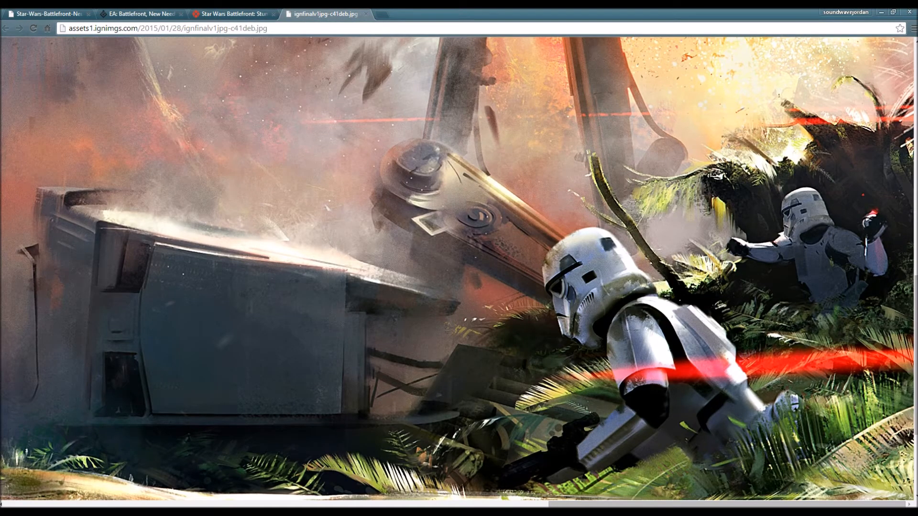
click(232, 14)
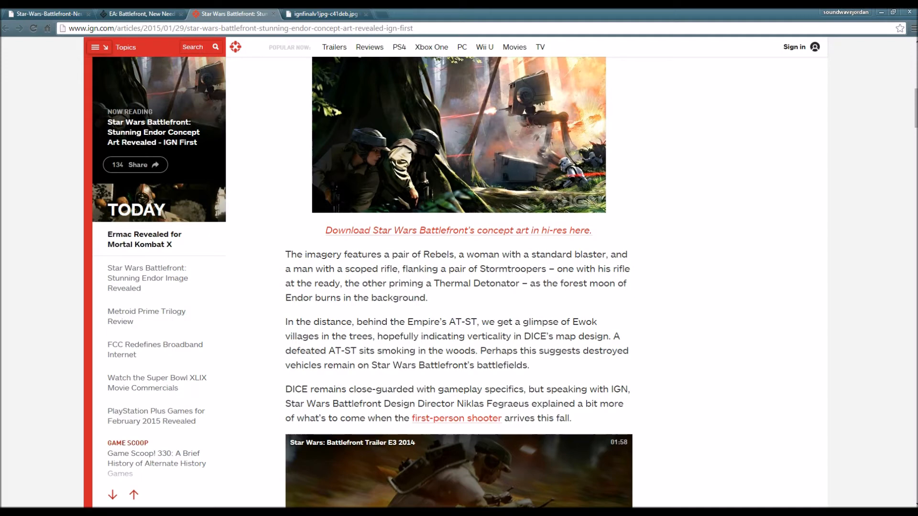
Read down to the Star Wars: Battlefront E3 2014 trailer video
scroll(down, 3)
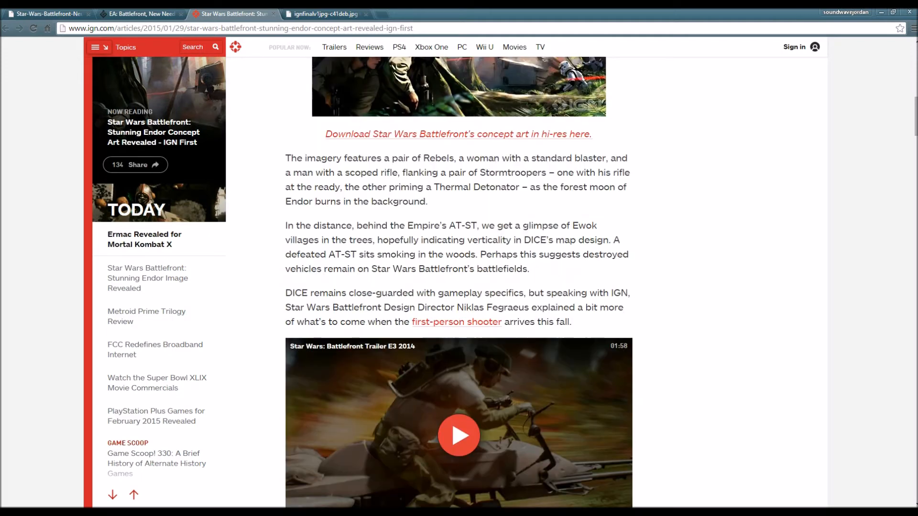
scroll(down, 3)
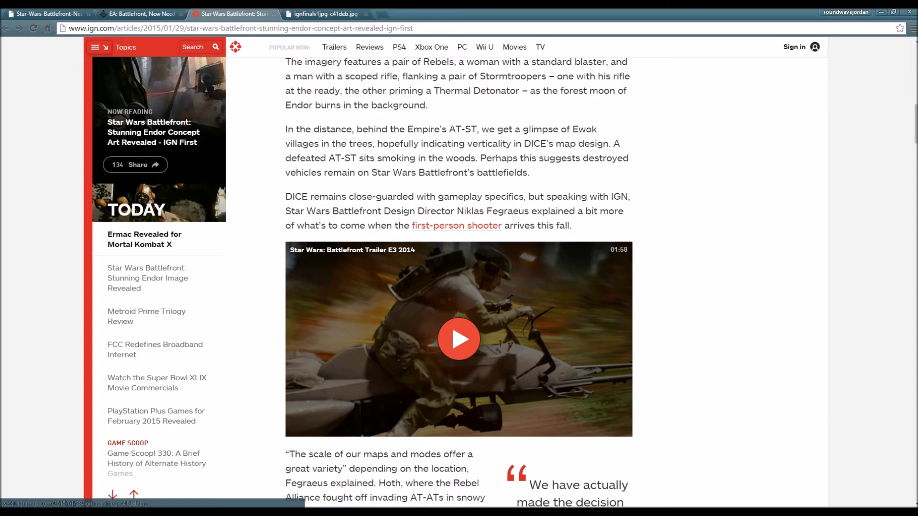
Read on to Fegraeus's map-tailoring quote and the Frostbite photogrammetry paragraph
scroll(down, 3)
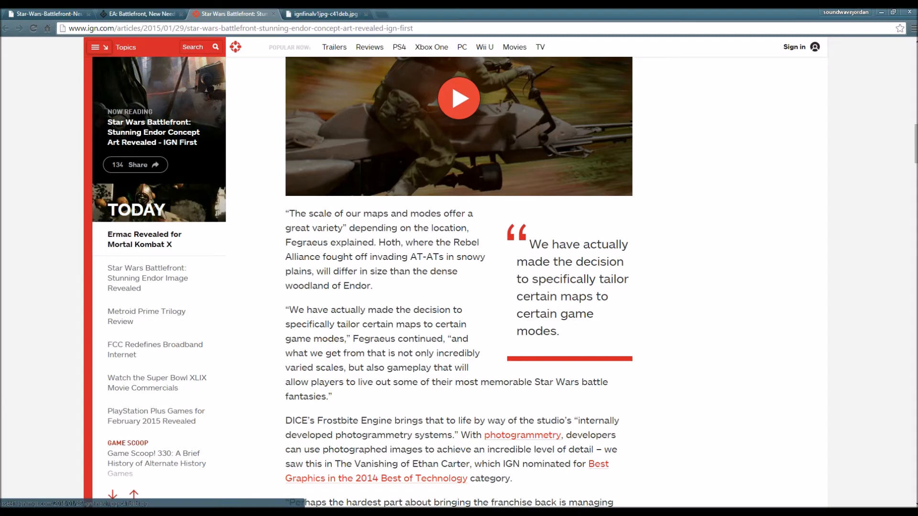
Read on to the managing-expectations quote and the Most Anticipated Games of 2015 video
scroll(down, 3)
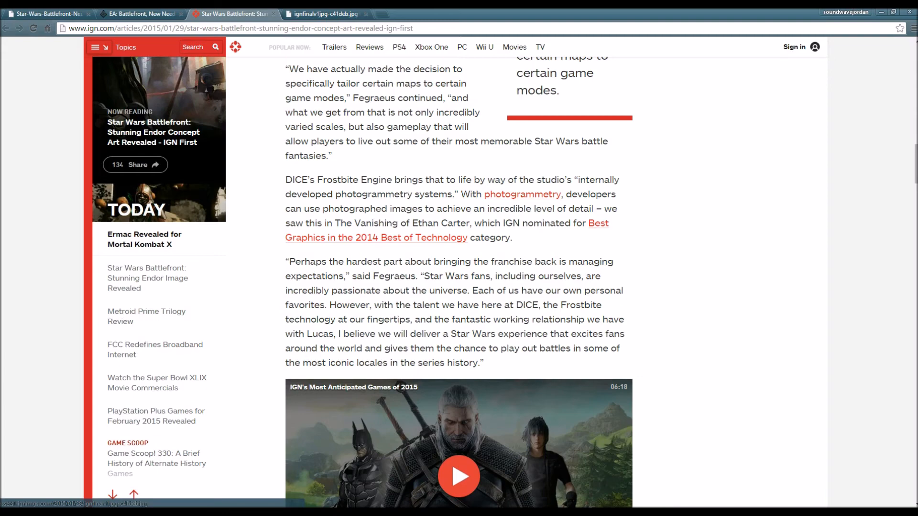
Read to the article's closing paragraph, author bio and 'In This Article' box
scroll(down, 3)
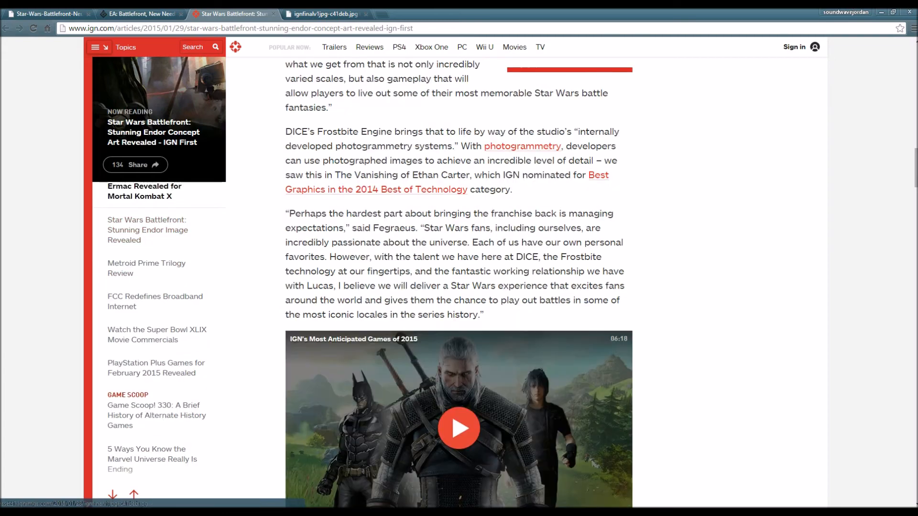
scroll(down, 3)
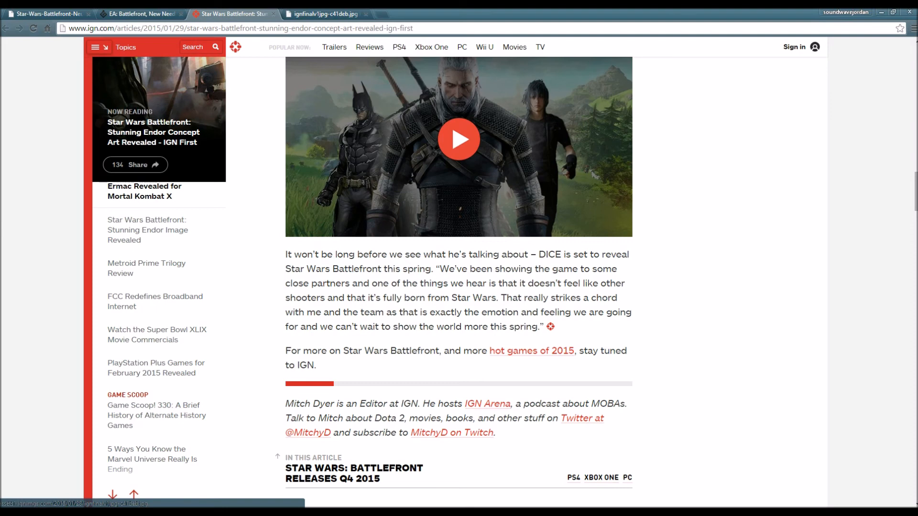
Go back up to the concept art and follow the hi-res download link to the image tab
scroll(down, 3)
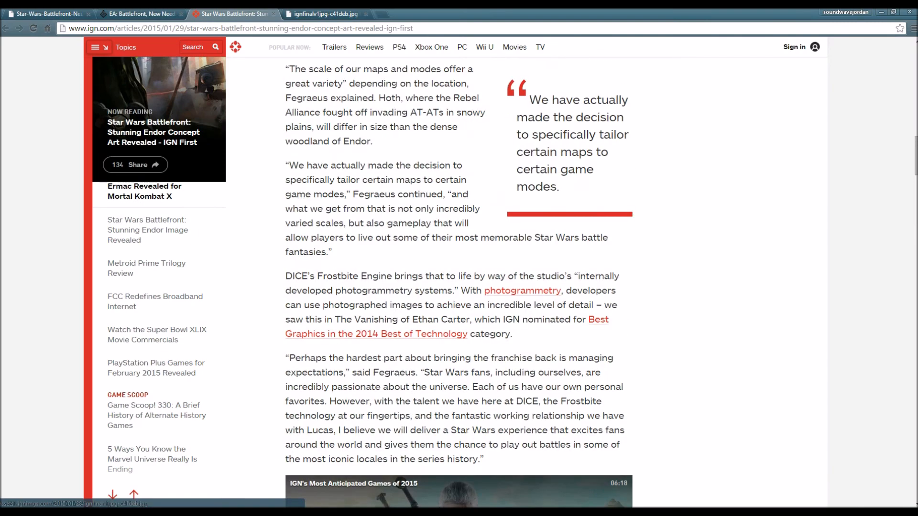
scroll(down, 3)
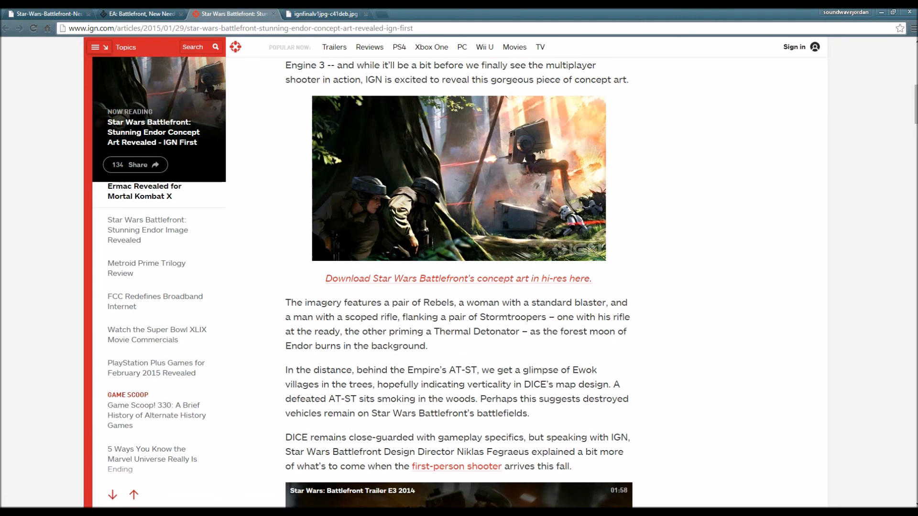
click(458, 278)
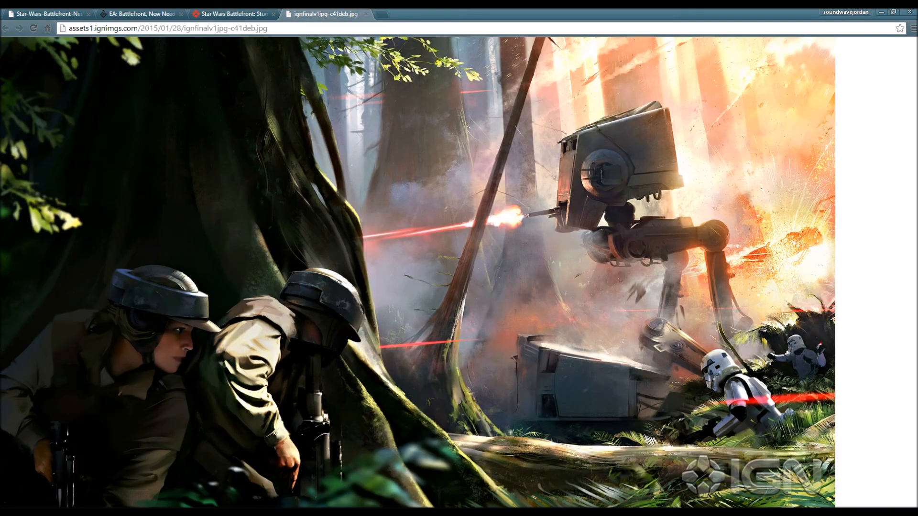